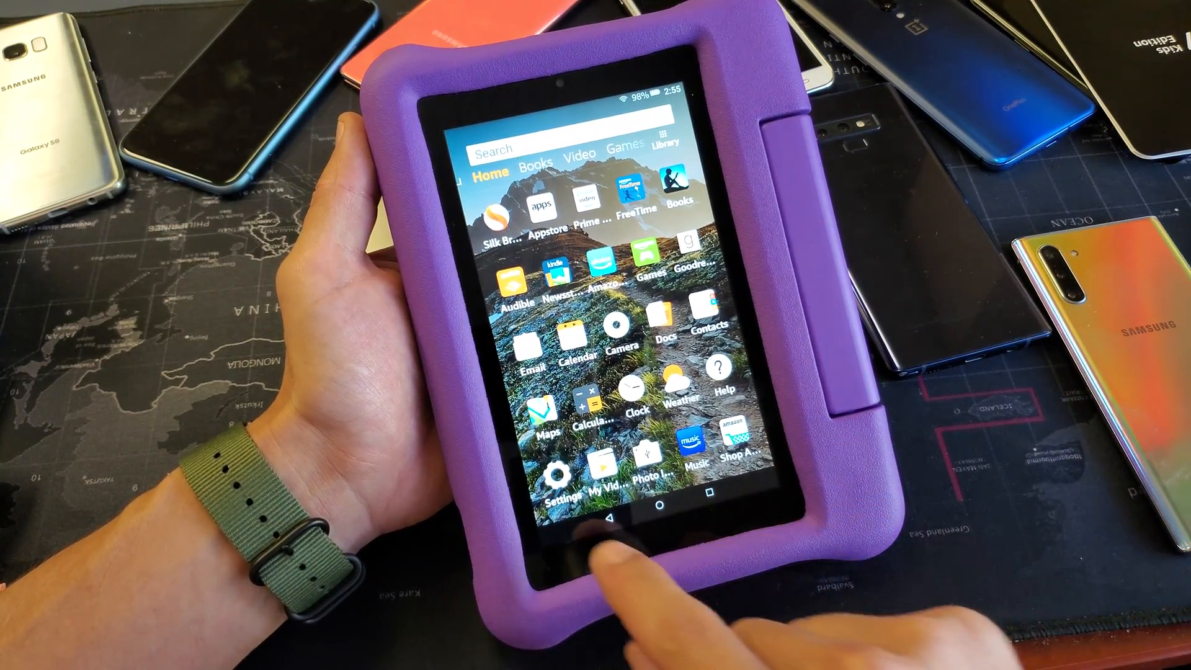
Step: Reach the Security & Privacy page from the home screen's Settings app
click(556, 483)
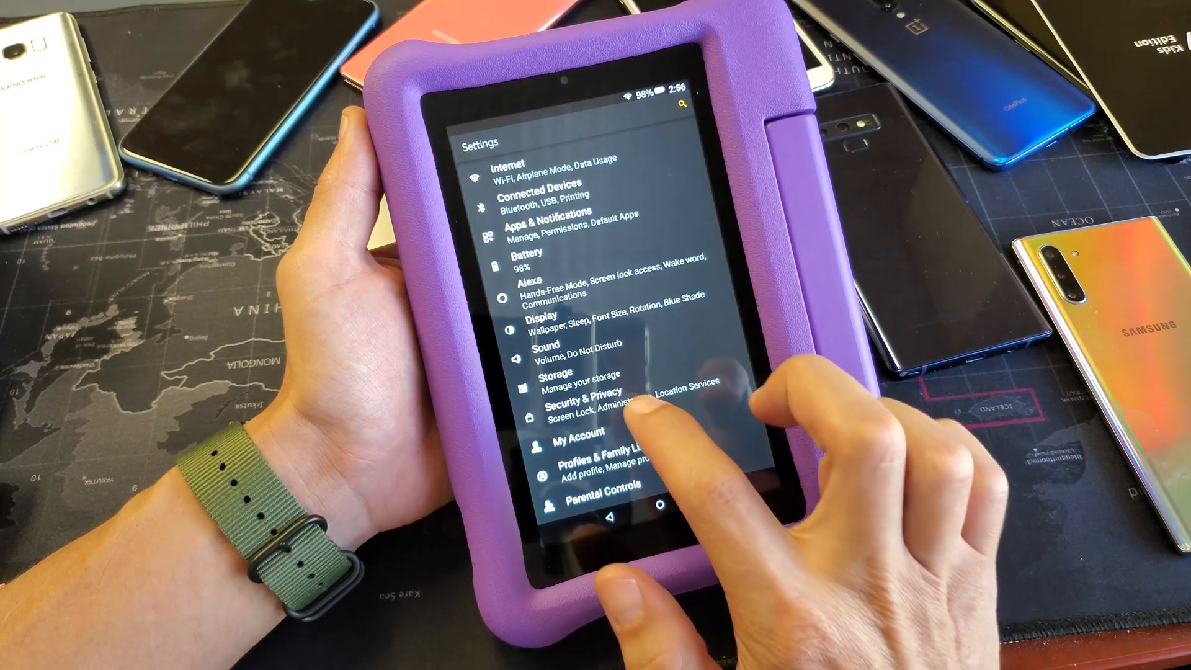
click(577, 397)
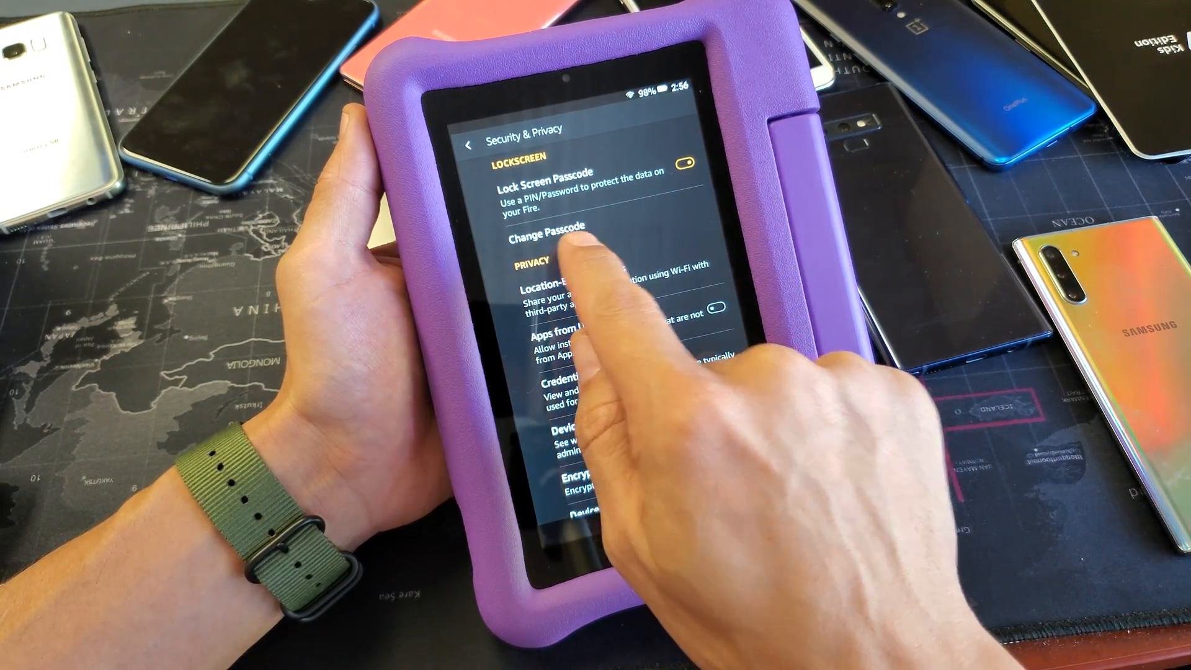
Step: Start Change Passcode and choose the Password type for the new lock screen passcode
click(549, 229)
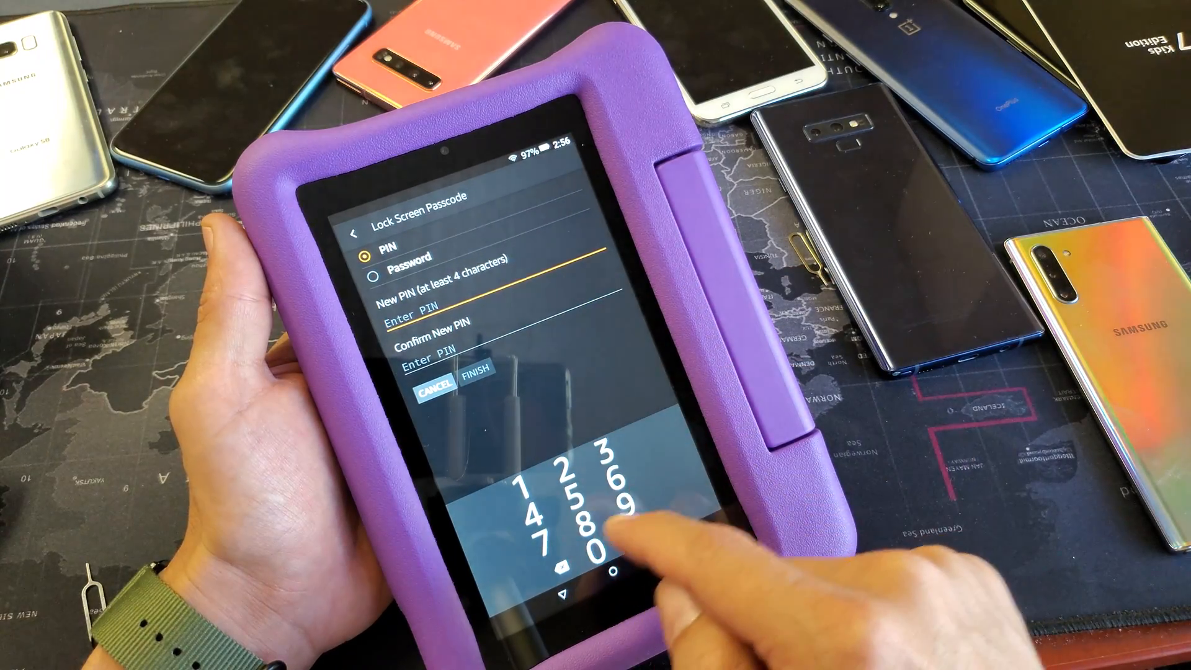
click(370, 255)
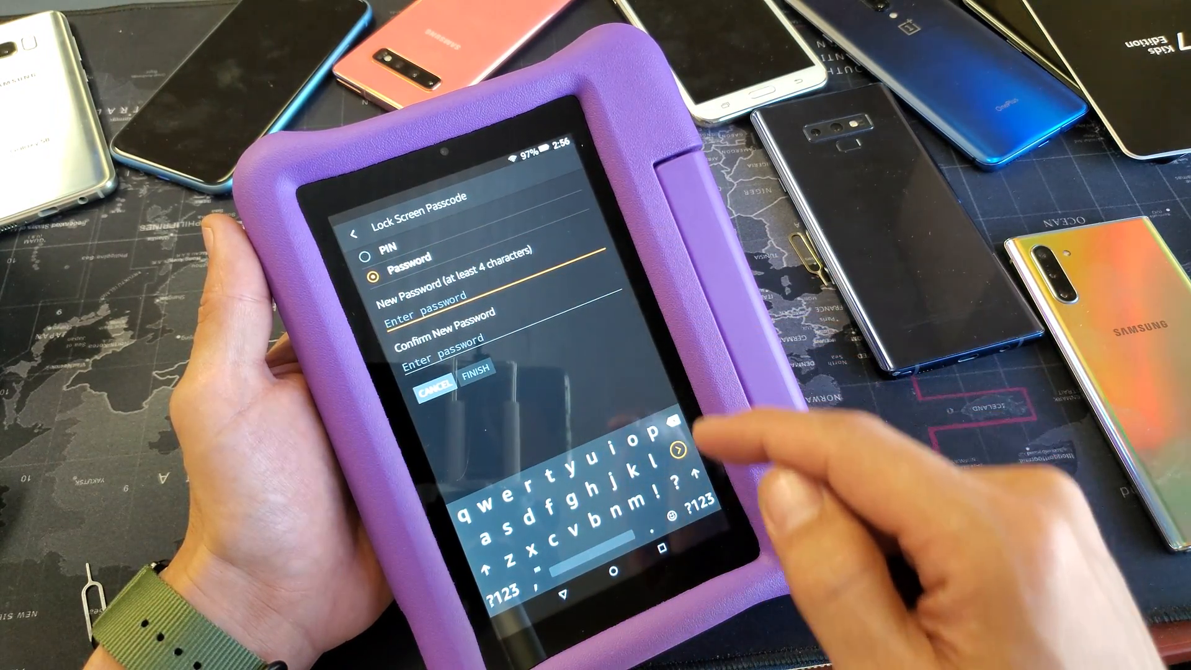